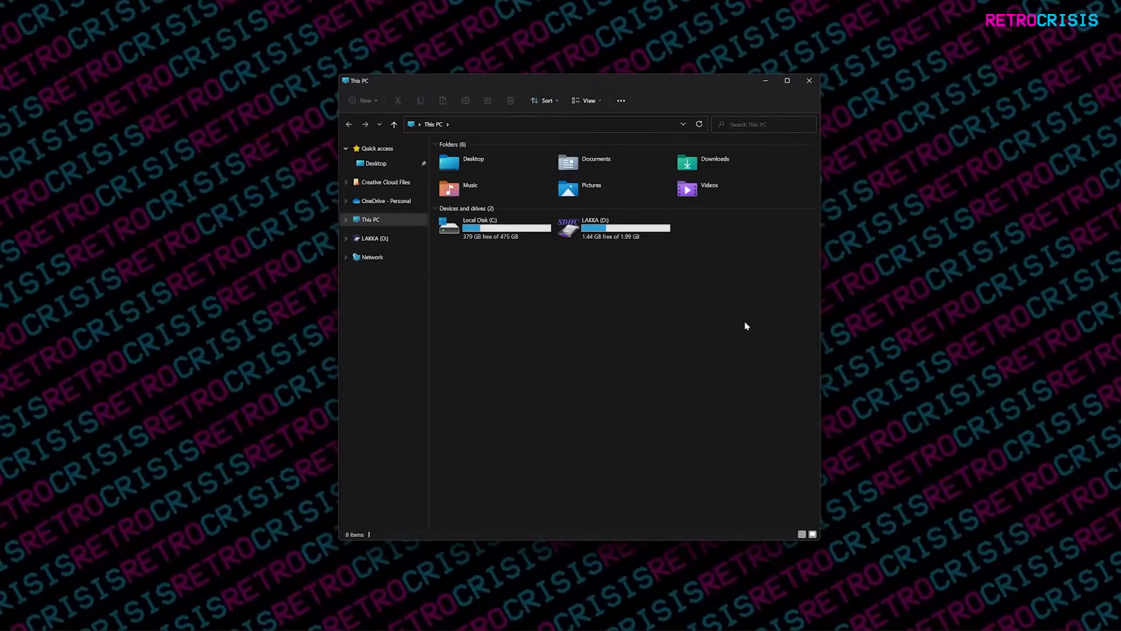
{"action": "mouse_move", "coordinate": [601, 228]}
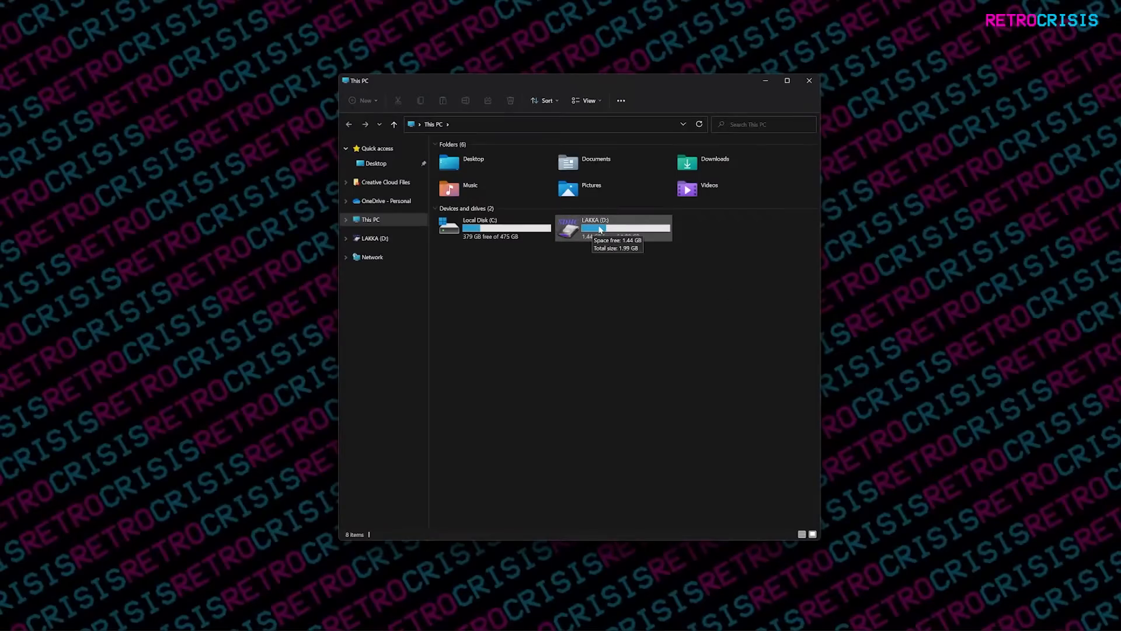
- Open the LAKKA (D:) drive from This PC to view its boot files
{"action": "double_click", "coordinate": [593, 227]}
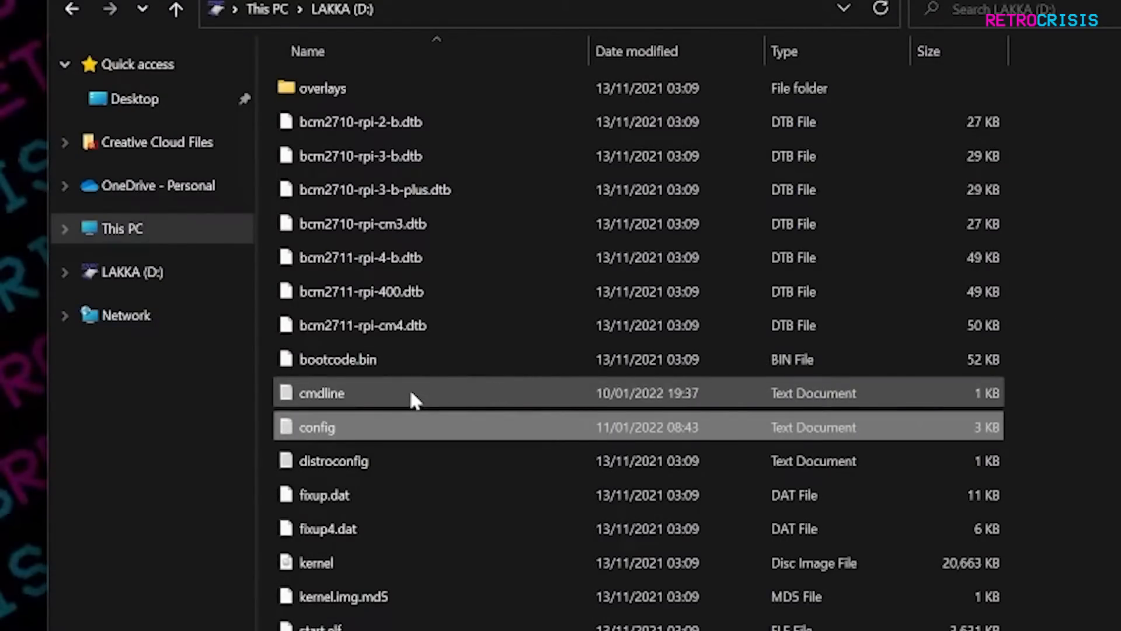
- Open cmdline in Notepad, its line ending with video=Composite-1:720x576@50e
{"action": "double_click", "coordinate": [322, 393]}
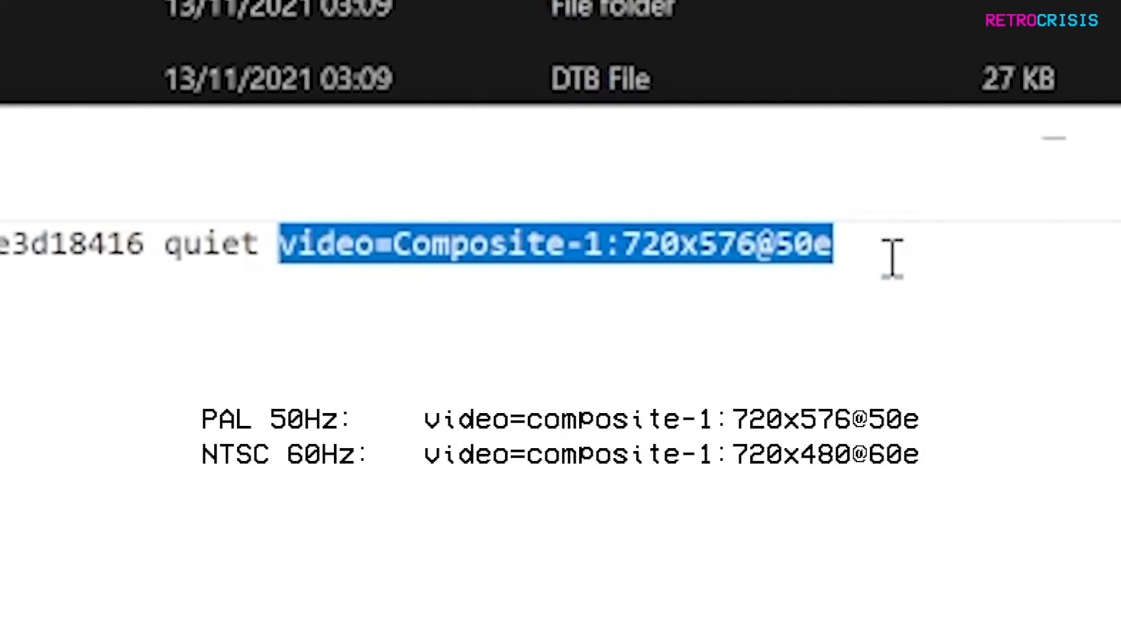
{"action": "mouse_move", "coordinate": [693, 304]}
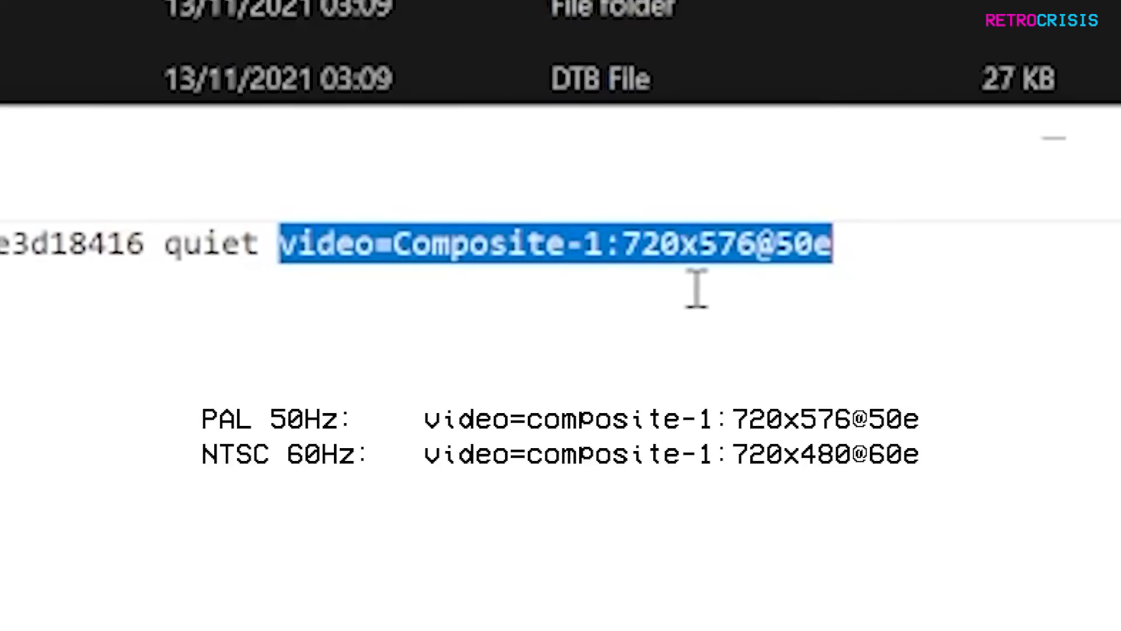
{"action": "mouse_move", "coordinate": [869, 249]}
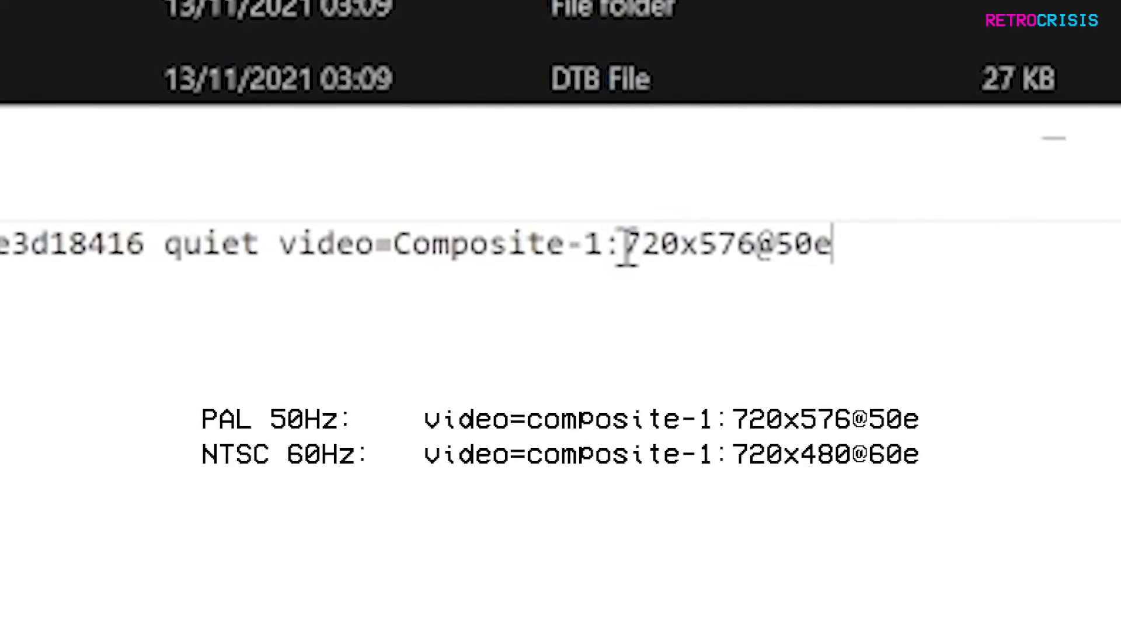
{"action": "left_click_drag", "start_coordinate": [628, 244], "coordinate": [829, 244]}
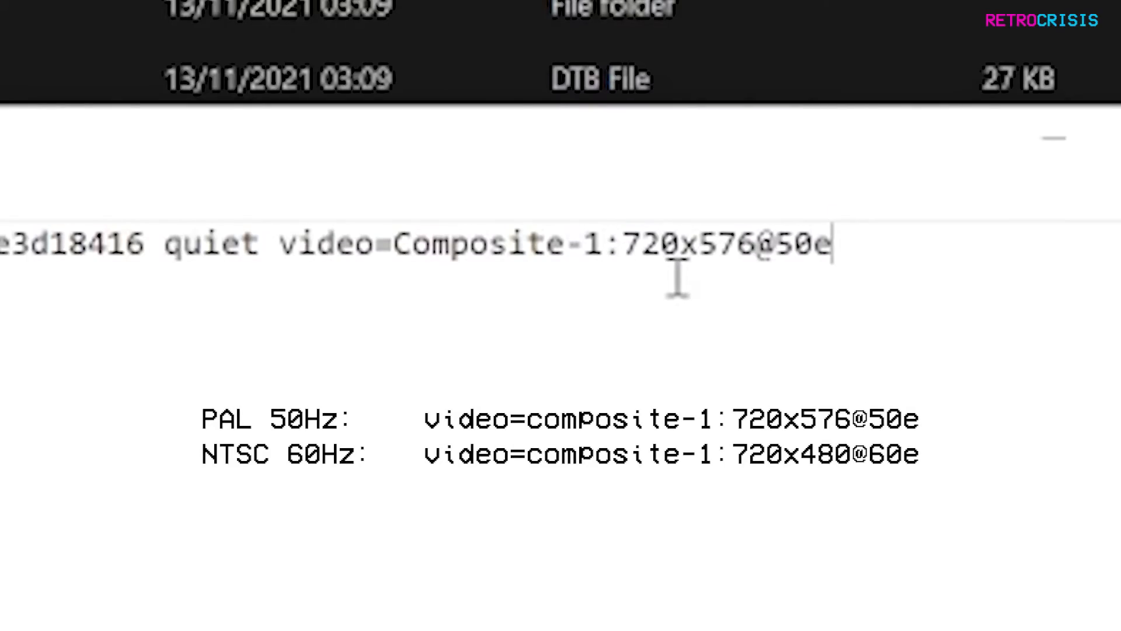
{"action": "mouse_move", "coordinate": [725, 289]}
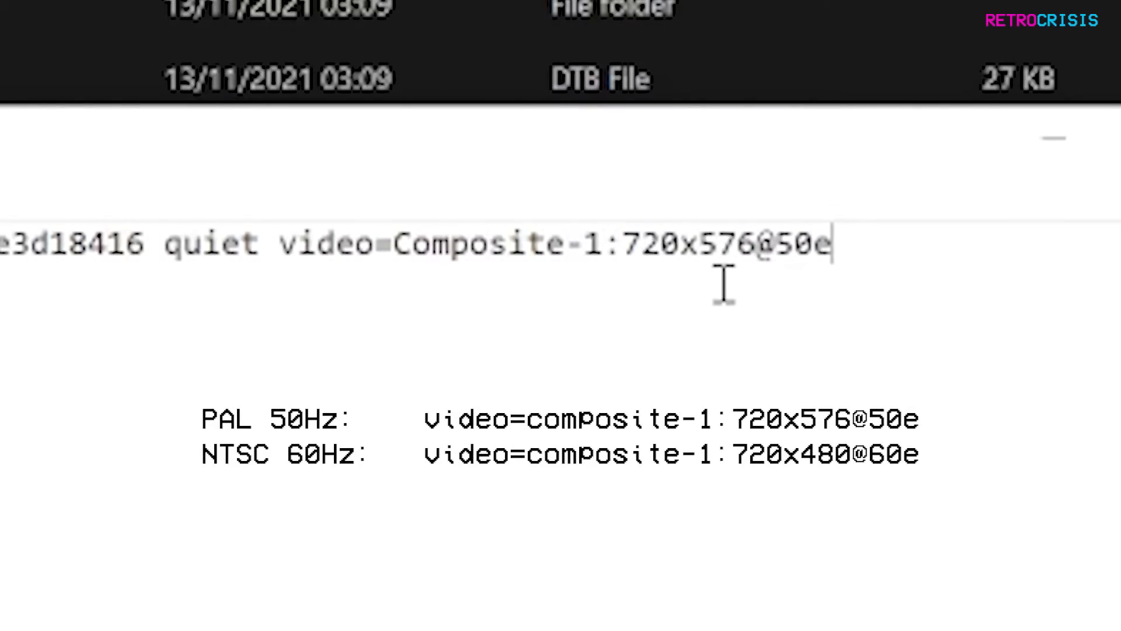
{"action": "mouse_move", "coordinate": [745, 306]}
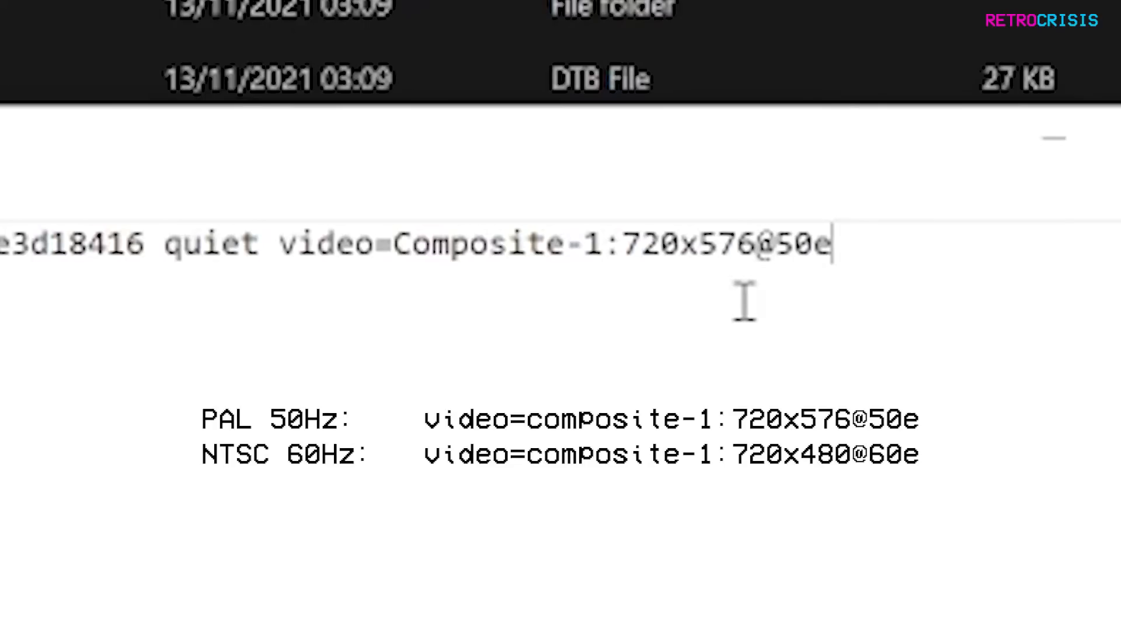
{"action": "mouse_move", "coordinate": [794, 295]}
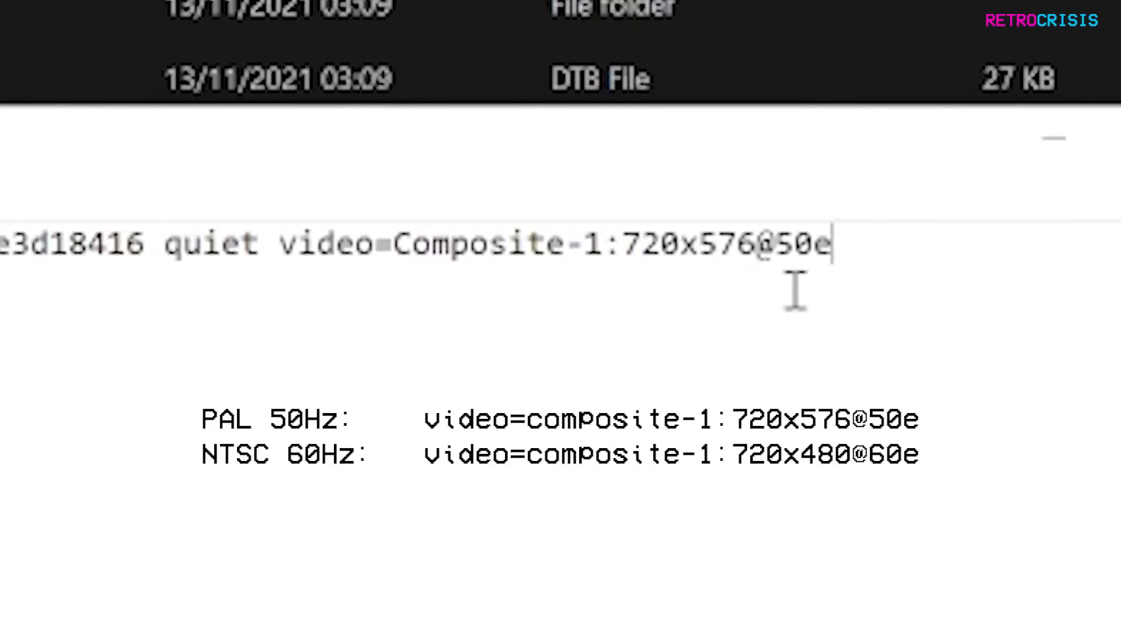
{"action": "mouse_move", "coordinate": [698, 305]}
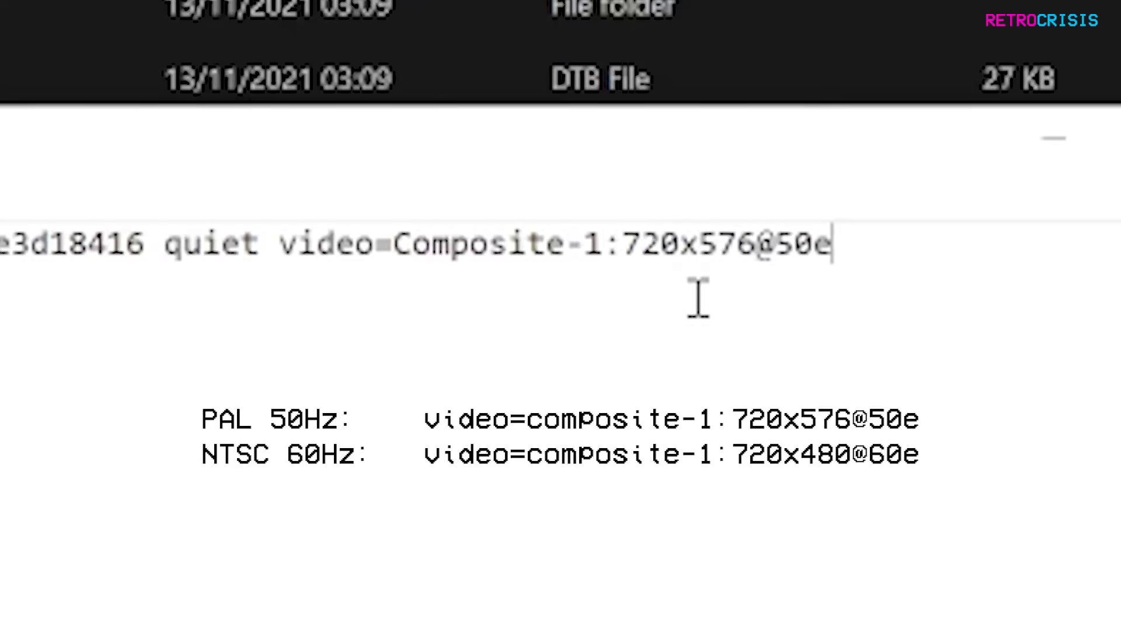
- Replace 576 with 480 and 50 with 60 in the cmdline video parameter
{"action": "double_click", "coordinate": [708, 246]}
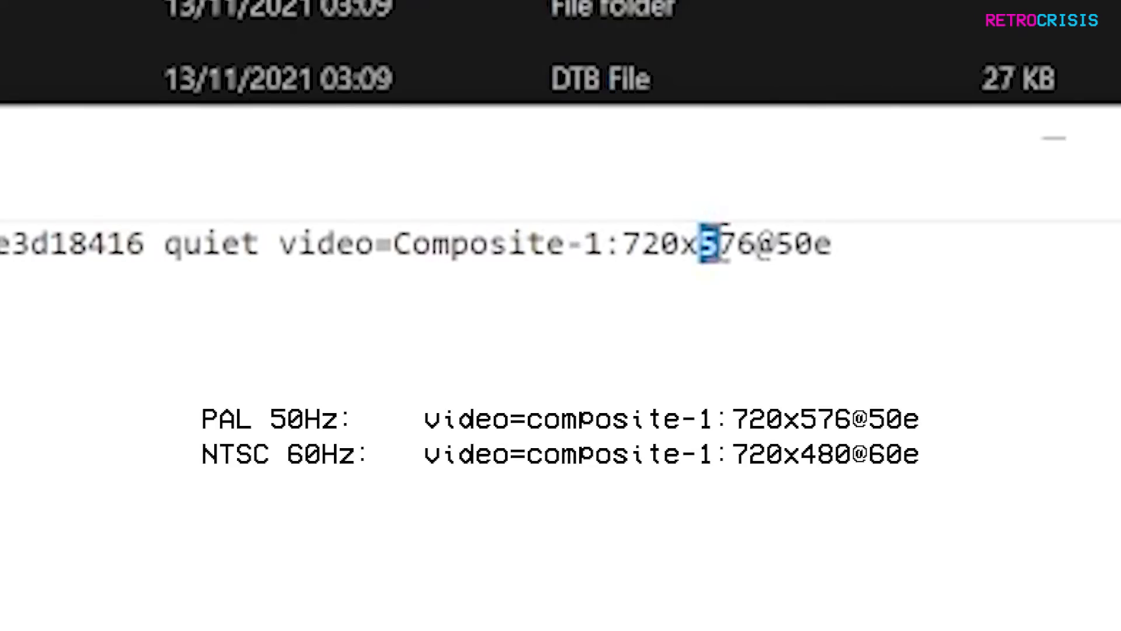
{"action": "type", "text": "480"}
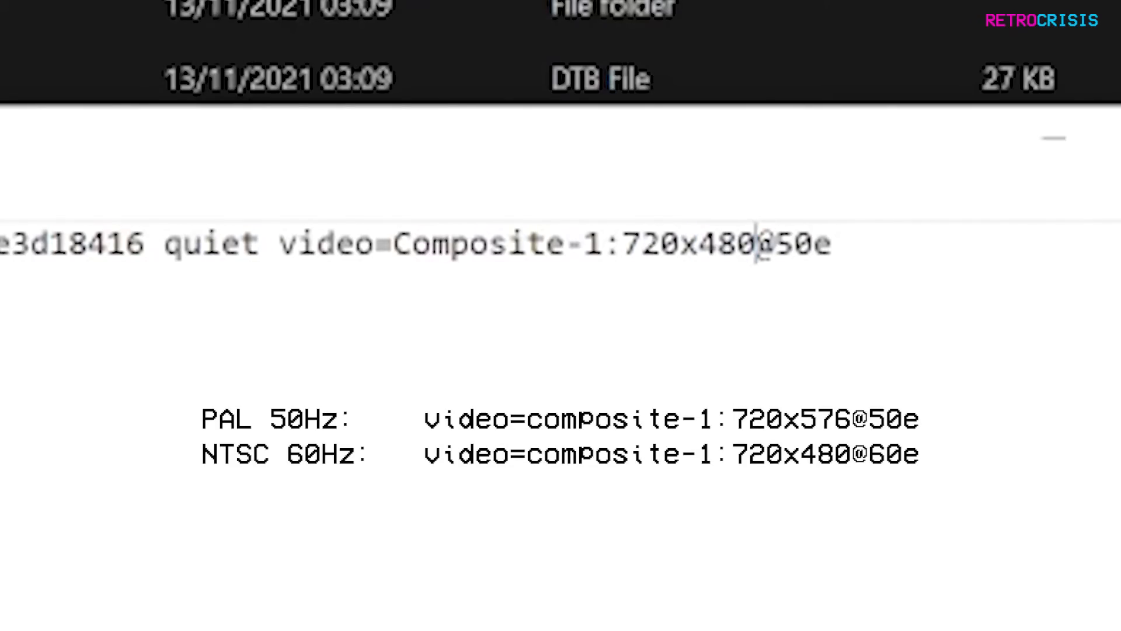
{"action": "double_click", "coordinate": [785, 243]}
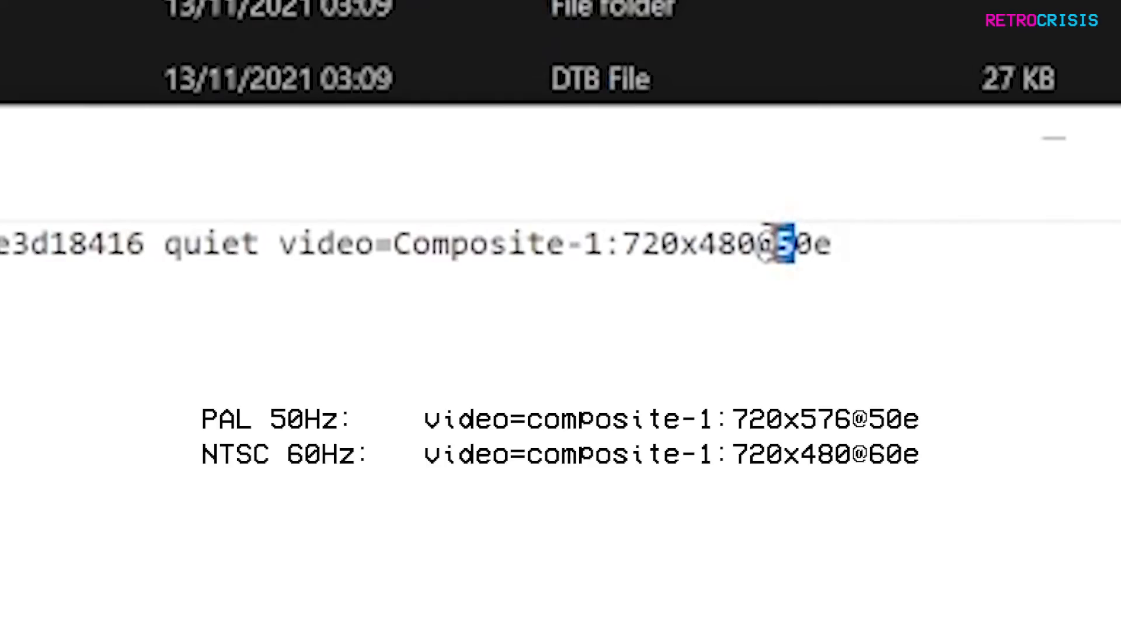
{"action": "type", "text": "60"}
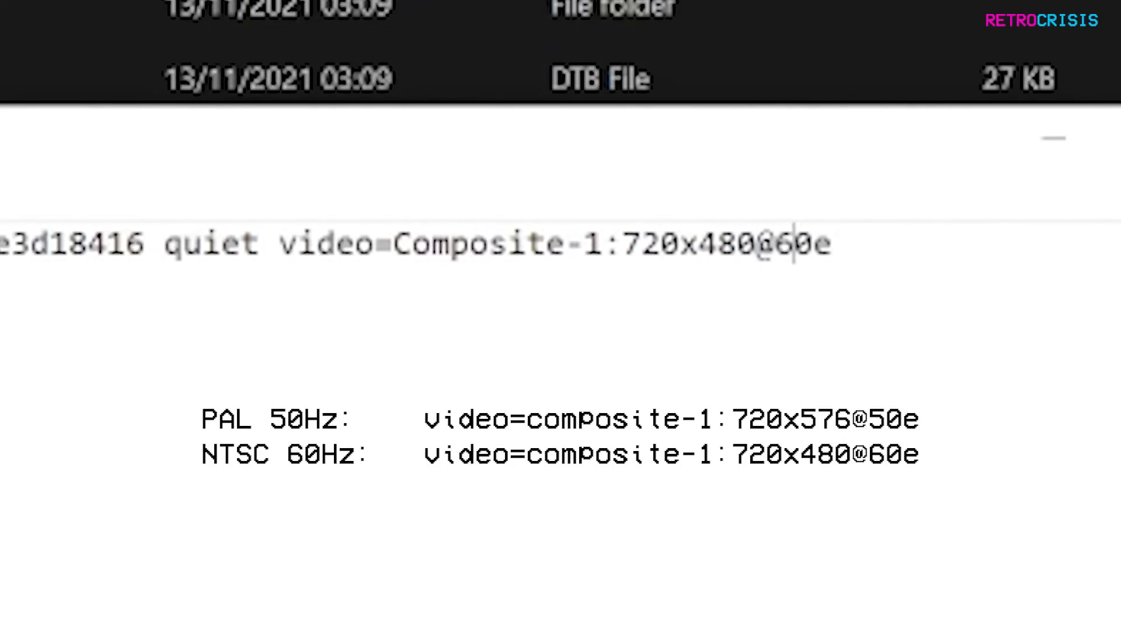
{"action": "mouse_move", "coordinate": [840, 310]}
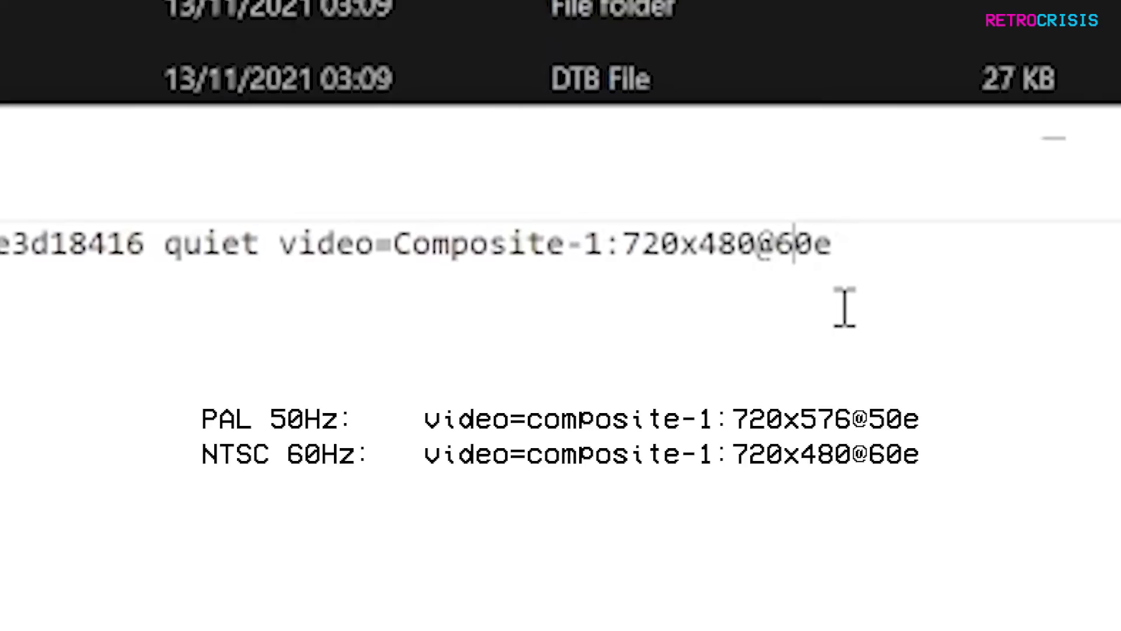
{"action": "mouse_move", "coordinate": [756, 344]}
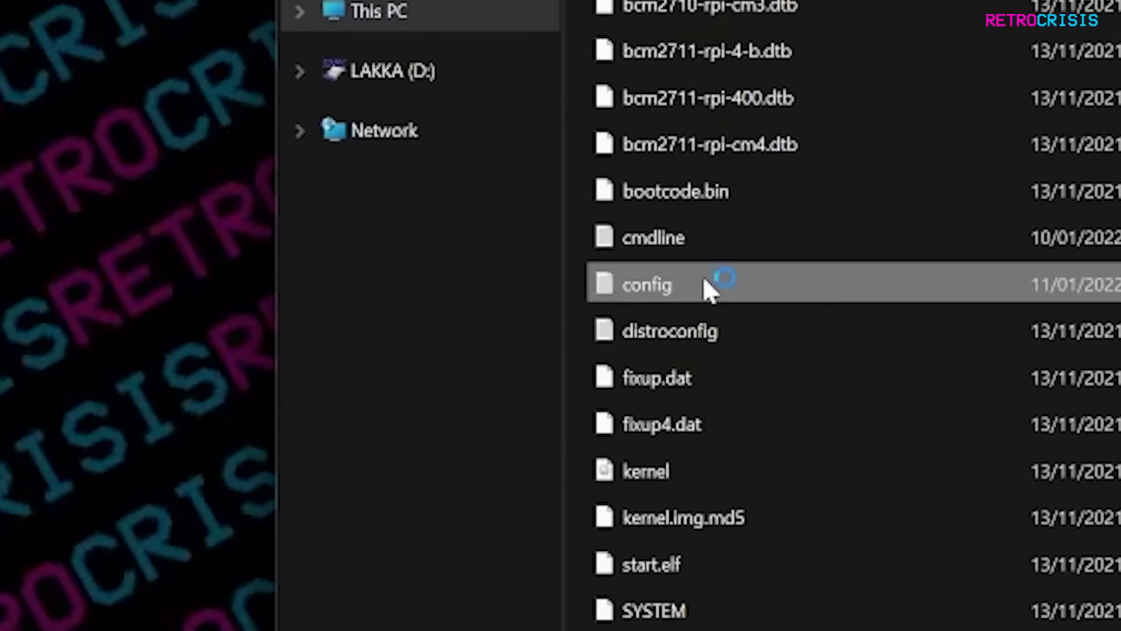
- Open config in Notepad and select its enable_tvout=1 and dtoverlay composite lines
{"action": "double_click", "coordinate": [648, 285]}
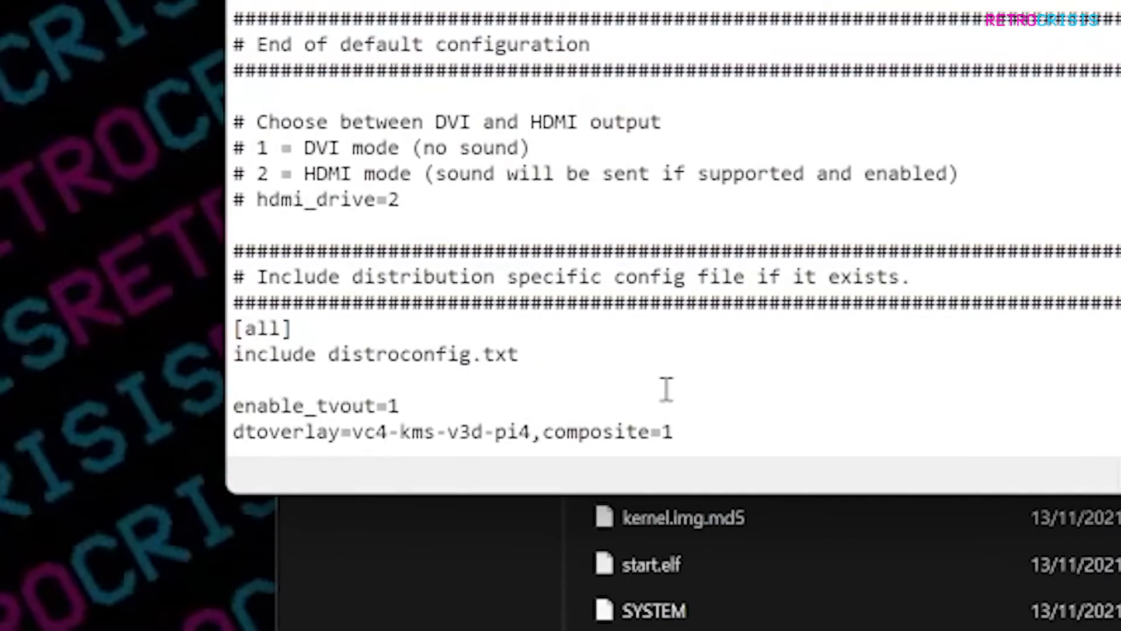
{"action": "left_click_drag", "start_coordinate": [233, 404], "coordinate": [672, 432]}
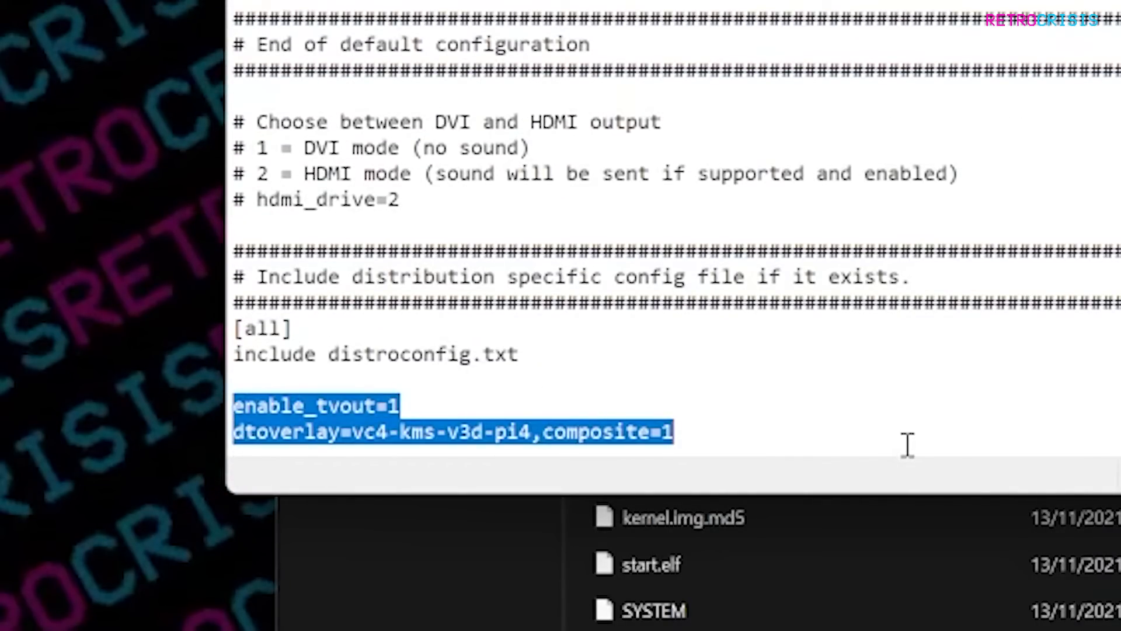